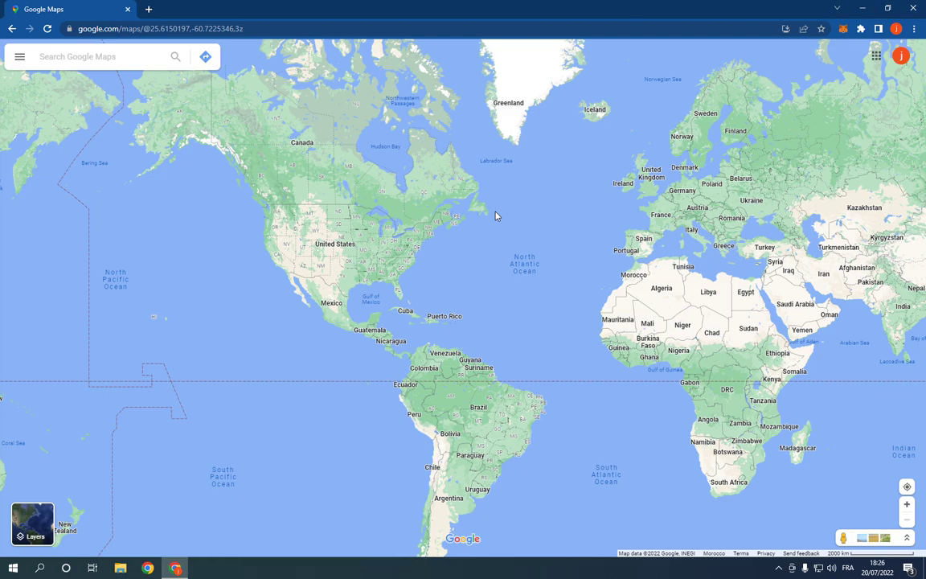
mouse_move(81, 78)
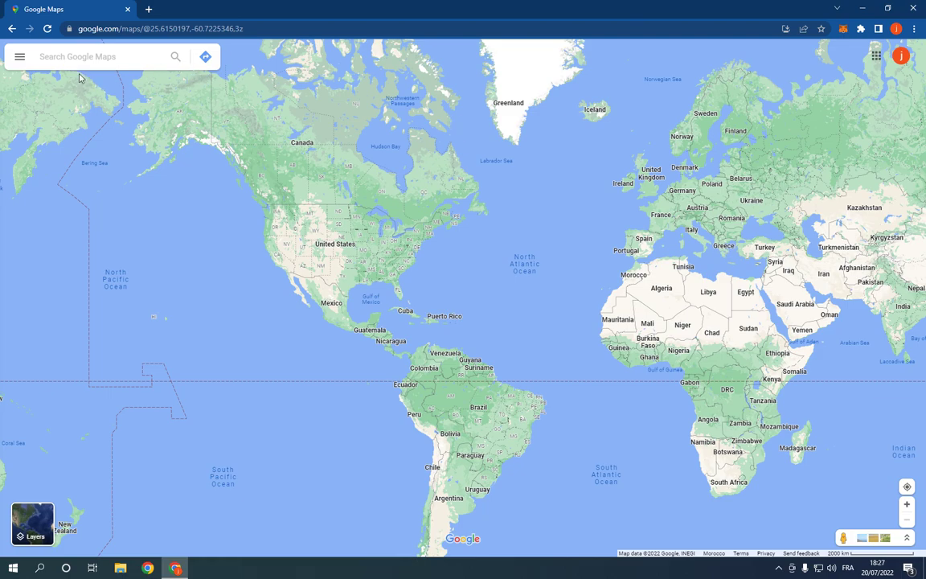
Step: Show the empty private 'Want to go' list via the menu's saved places
click(20, 56)
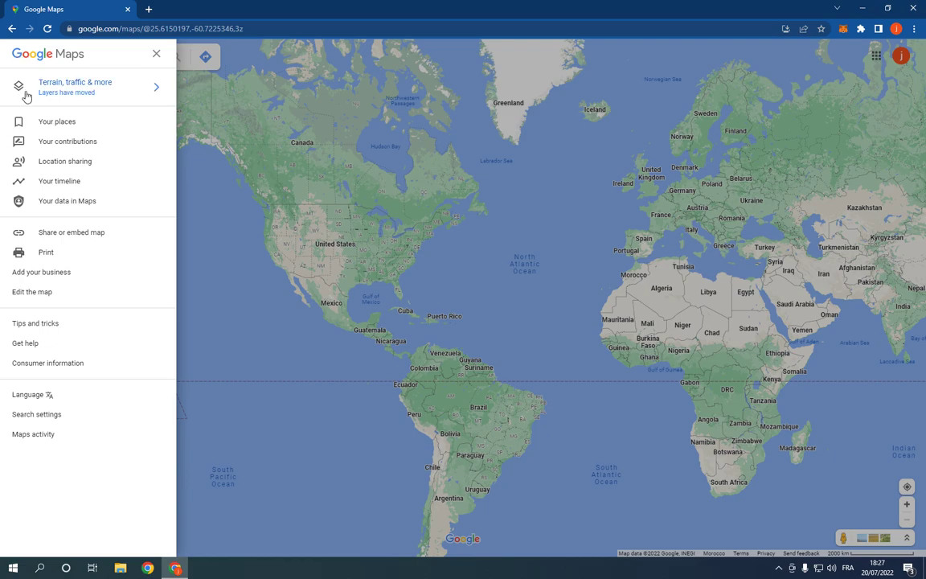
click(57, 121)
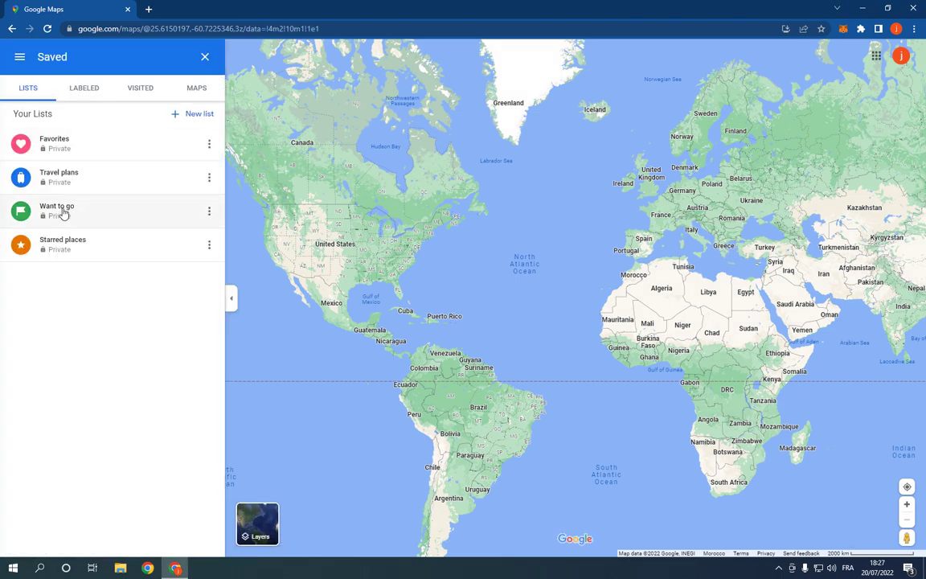
click(57, 209)
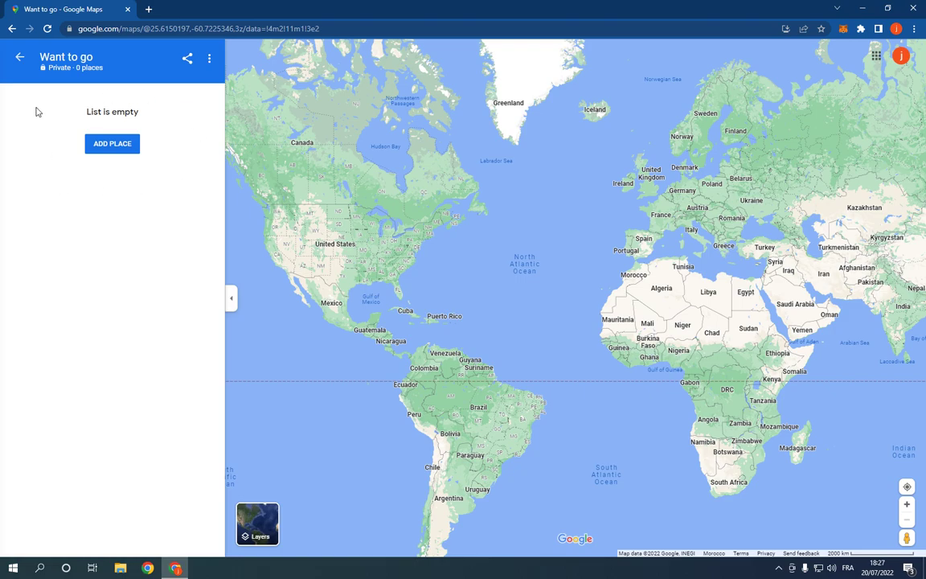
mouse_move(72, 162)
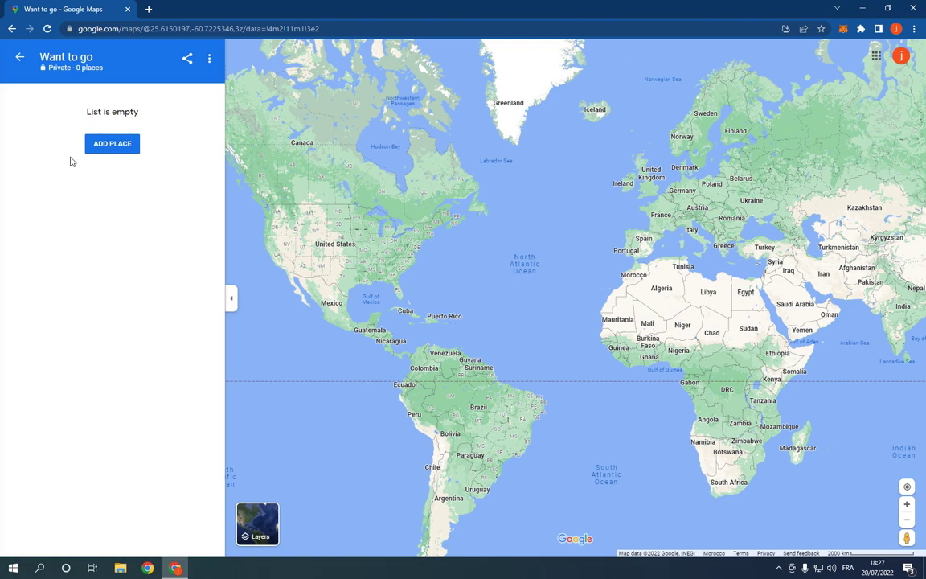